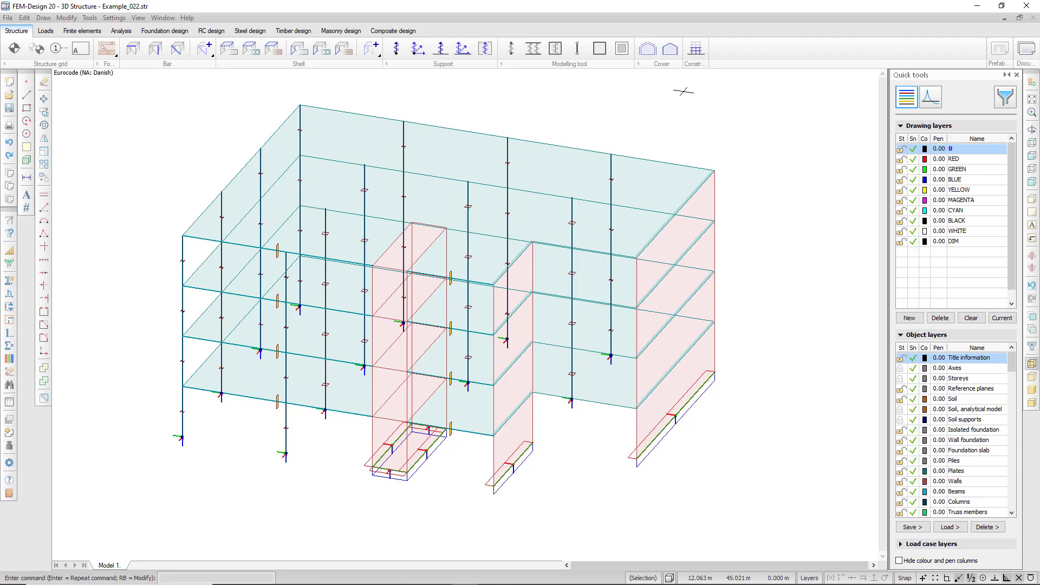
Start a new rectangular slab or roof cover from the Cover tool on the Structure tab
{"action": "left_click", "coordinate": [647, 49]}
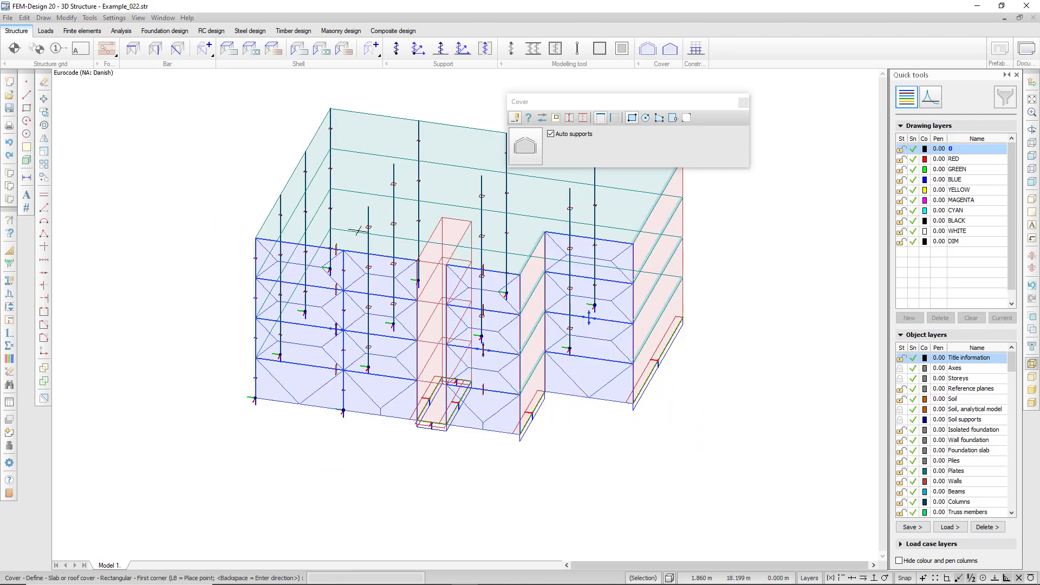
{"action": "mouse_move", "coordinate": [582, 118]}
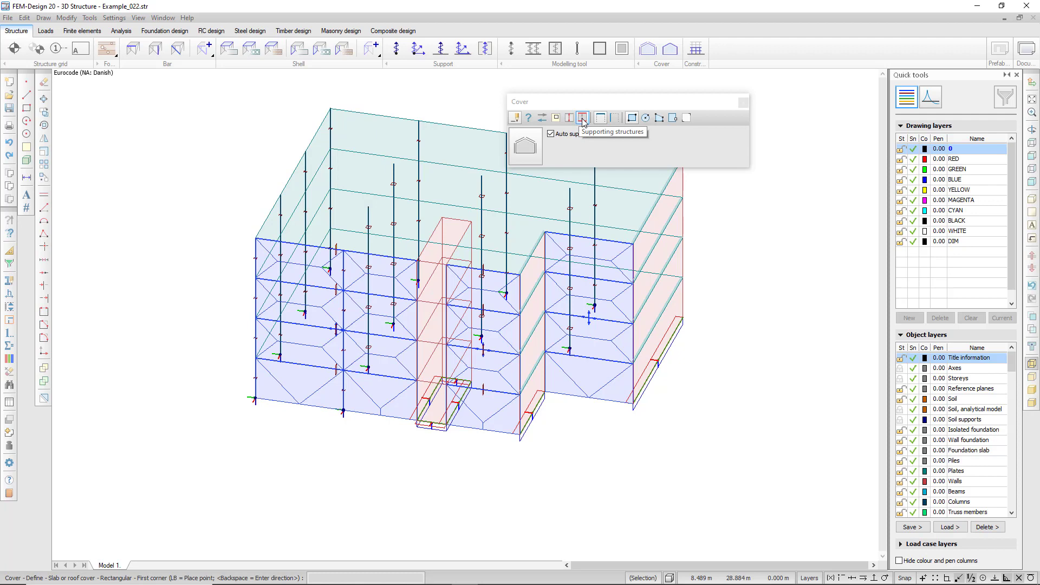
{"action": "left_click", "coordinate": [583, 118]}
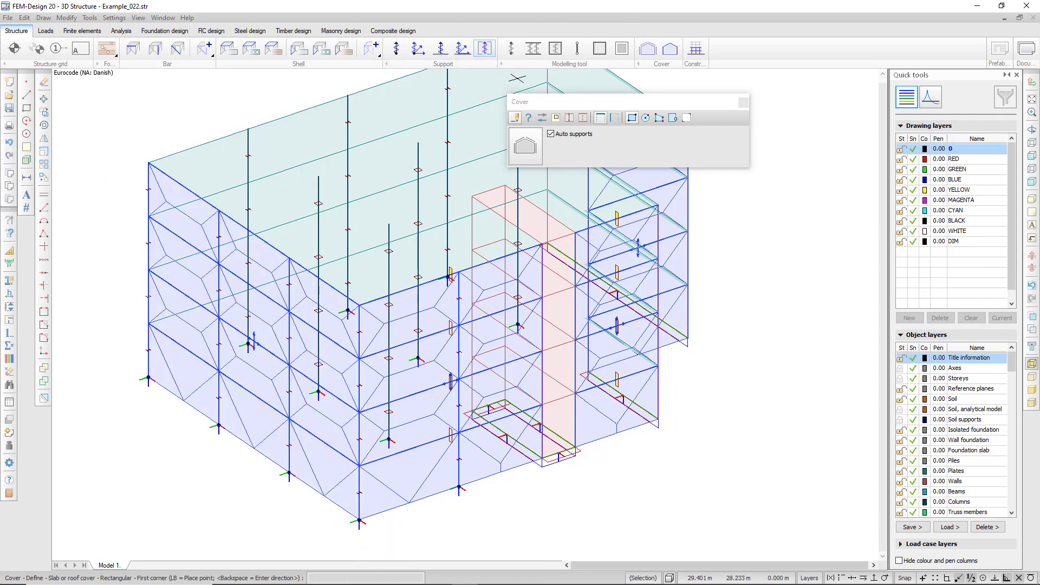
{"action": "mouse_move", "coordinate": [568, 117]}
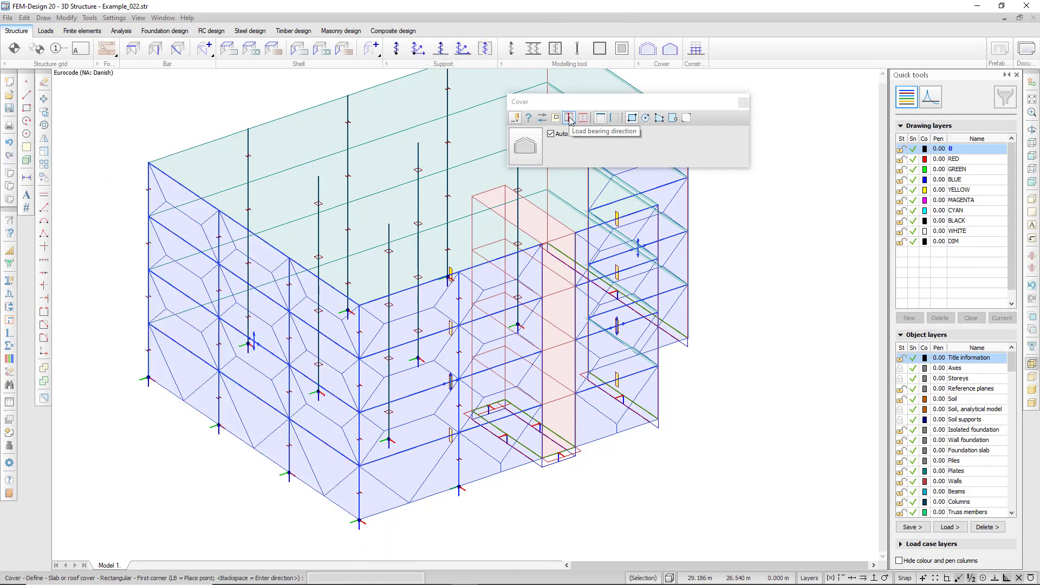
Set the cover's load-bearing direction to Monodirectional in the Cover dialog
{"action": "left_click", "coordinate": [568, 118]}
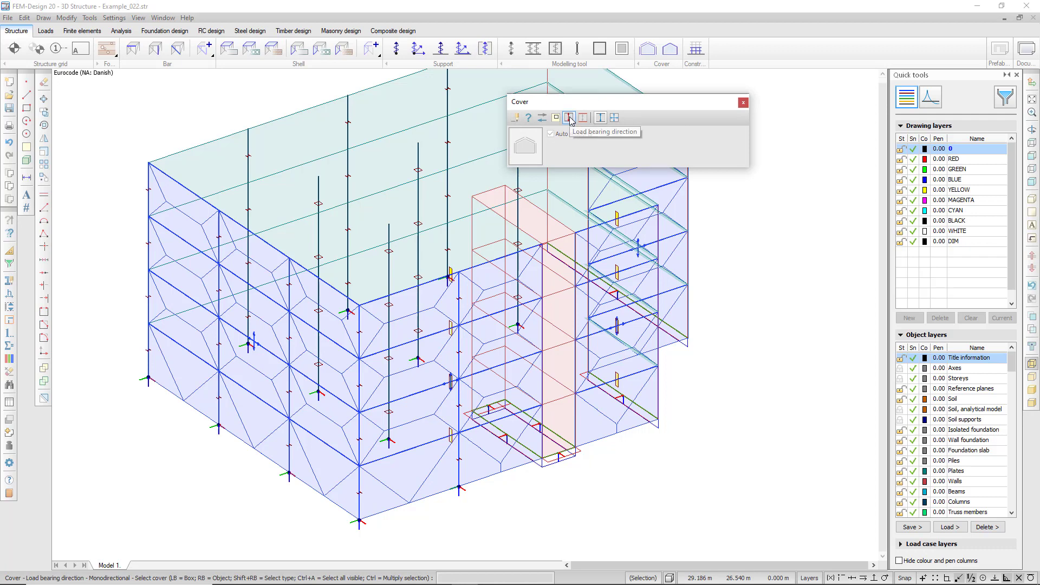